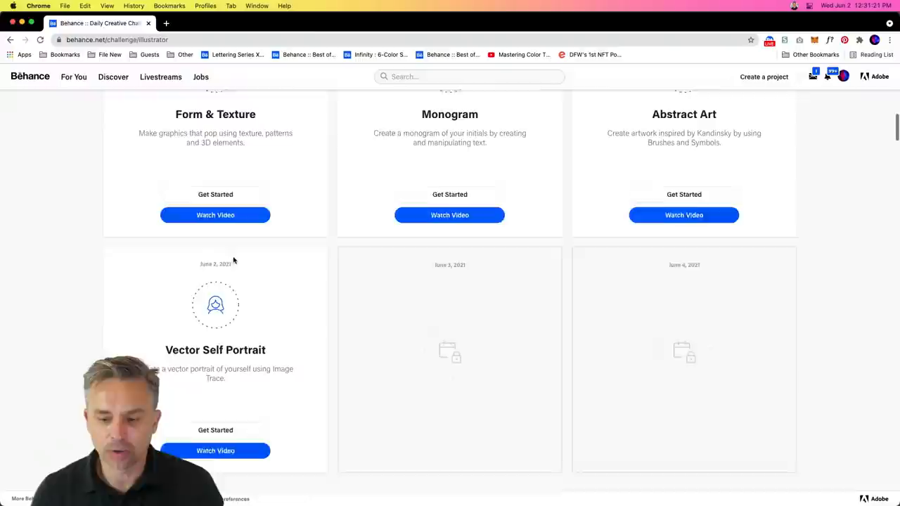
# Review the Vector Self Portrait challenge on Behance and switch to the Illustrator portrait file.
pyautogui.scroll(-3)
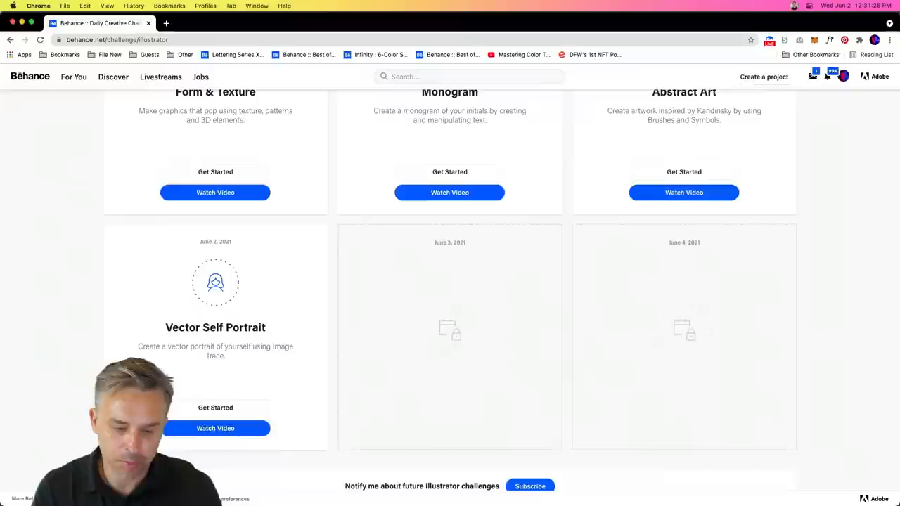
pyautogui.click(116, 39)
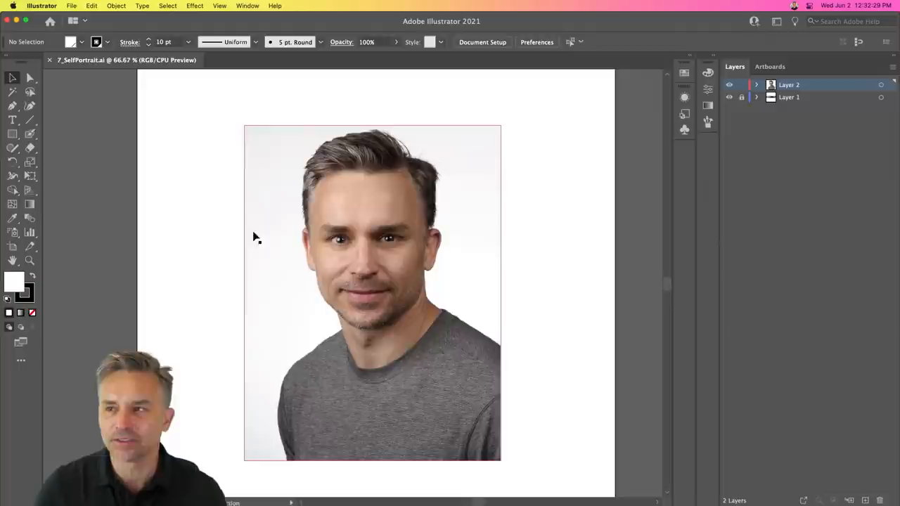
# Duplicate the photo layer and name the layers 'image trace' and 'original'.
pyautogui.click(176, 242)
pyautogui.write('image trace')
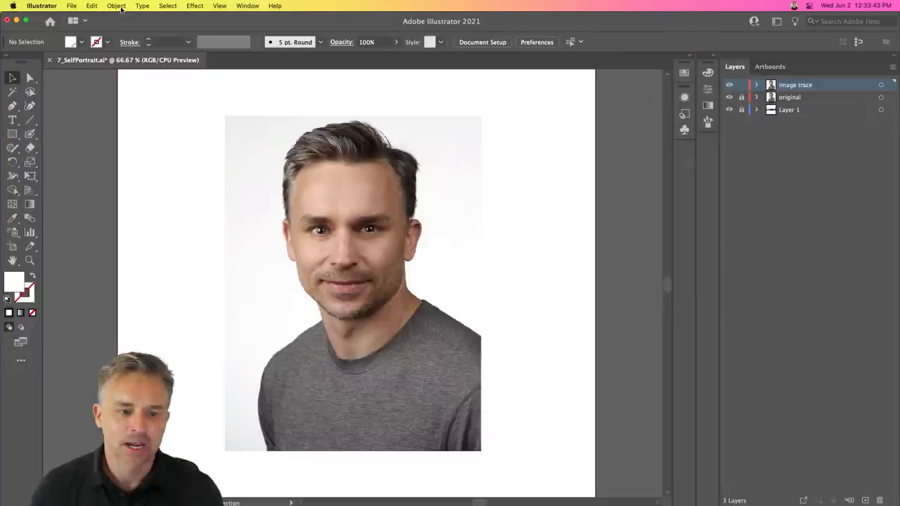
# Rasterize the portrait photo via Object > Rasterize at Screen (72 ppi) resolution.
pyautogui.click(116, 6)
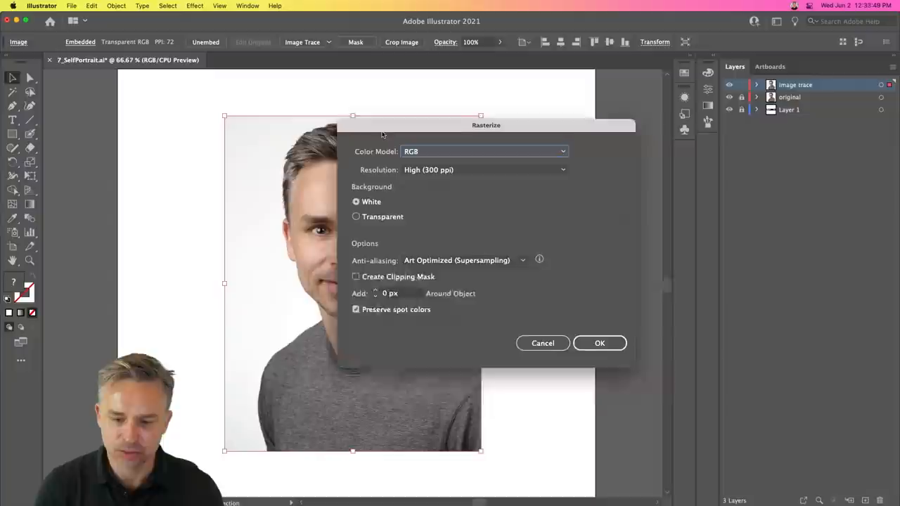
pyautogui.click(484, 169)
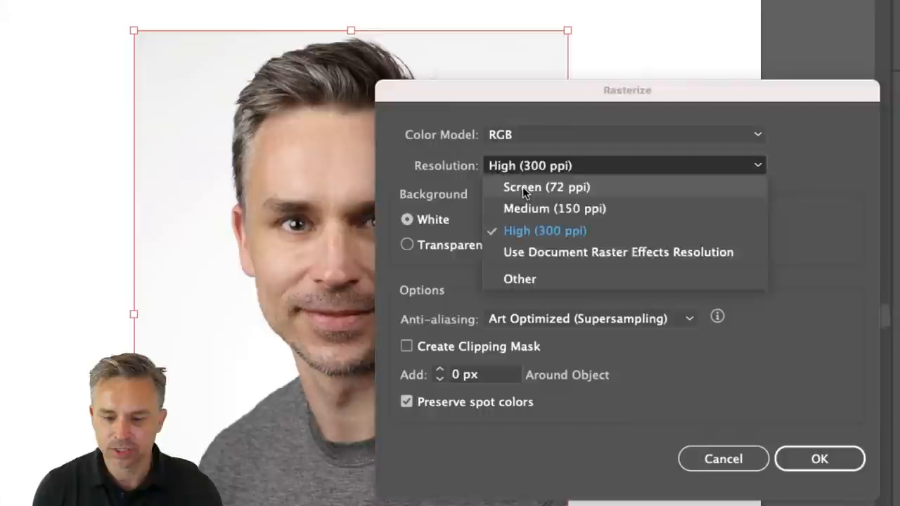
pyautogui.click(547, 187)
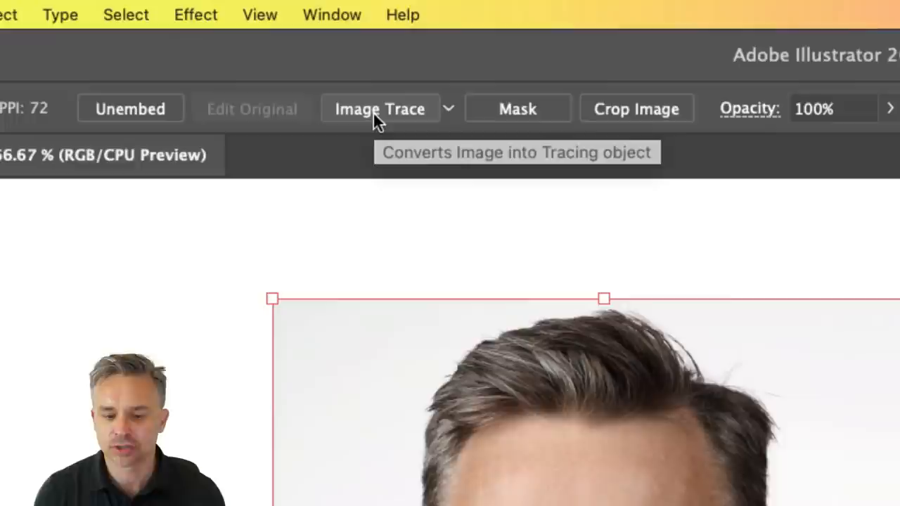
# Trace the portrait photo with the Image Trace 3 Colors preset.
pyautogui.click(380, 110)
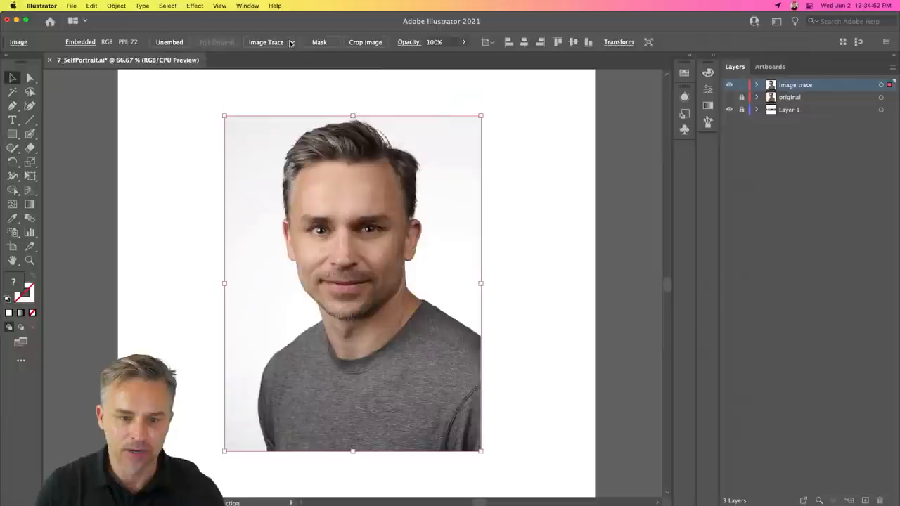
pyautogui.click(266, 42)
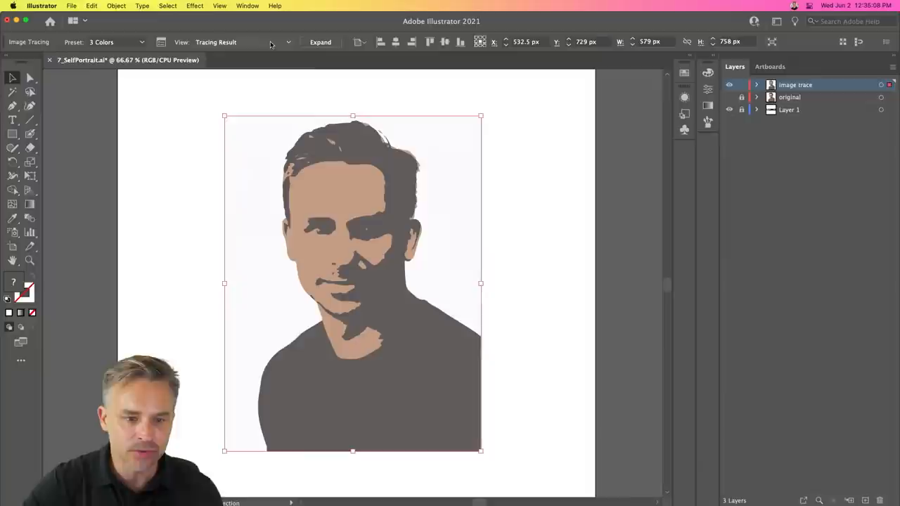
pyautogui.click(321, 42)
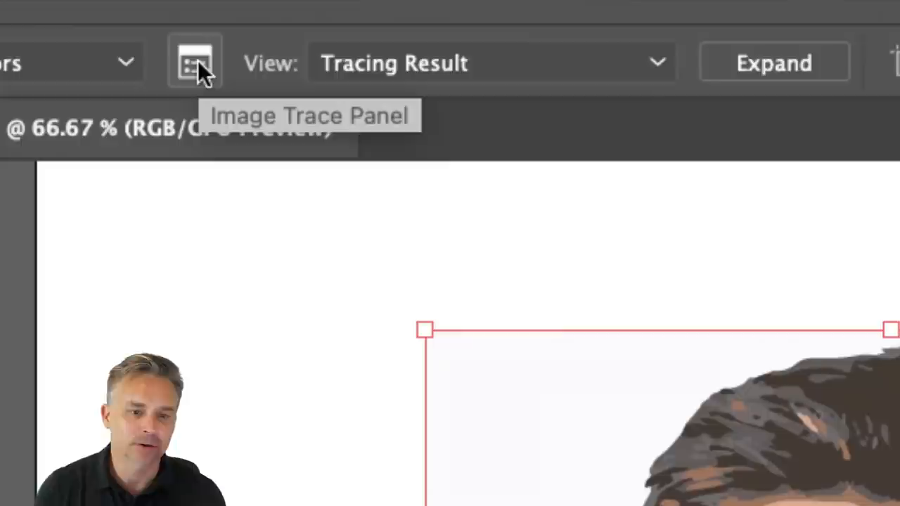
# Retrace the portrait from the Image Trace panel, trying presets and settling on 6 Colors.
pyautogui.click(194, 62)
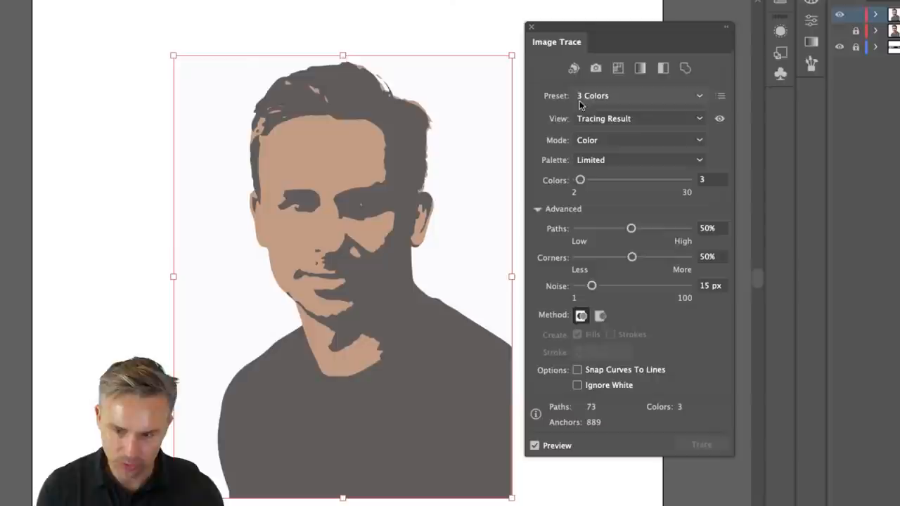
pyautogui.click(638, 96)
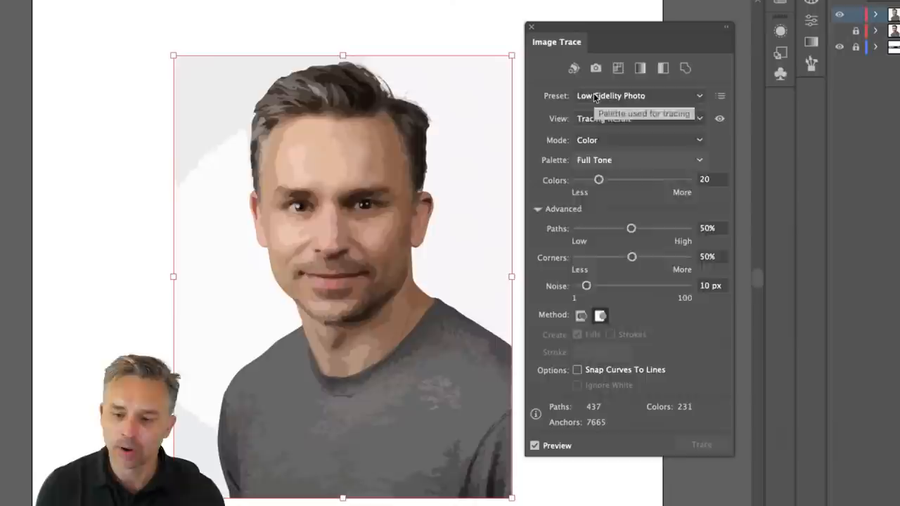
pyautogui.click(640, 96)
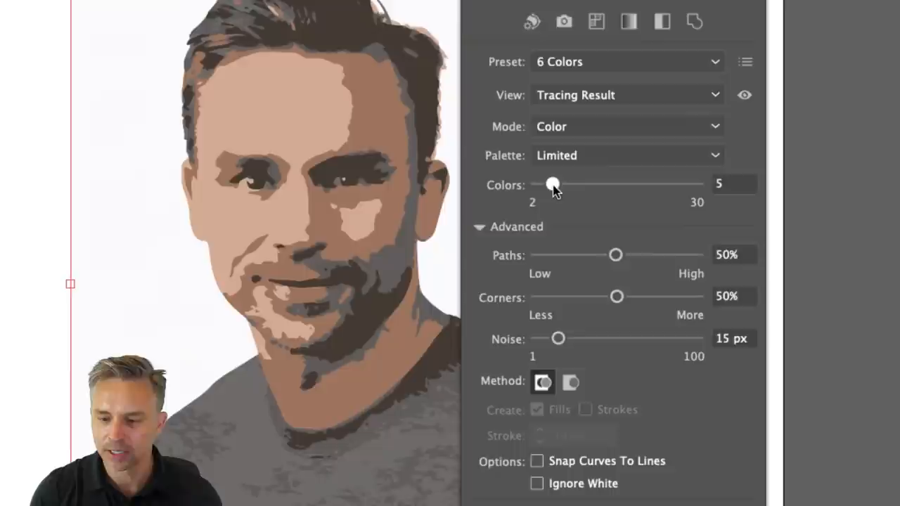
# Adjust the Colors slider down to 4 and back to 5 for a custom limited palette.
pyautogui.click(551, 183)
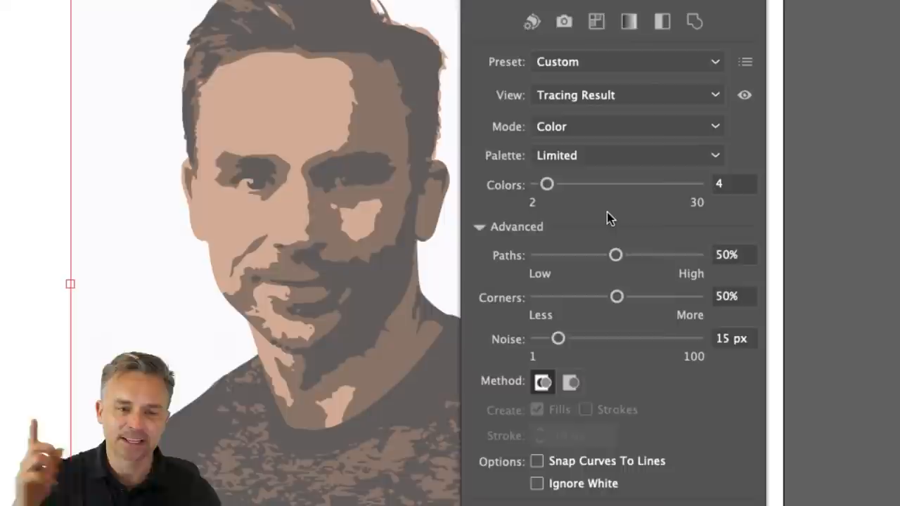
pyautogui.moveTo(547, 183); pyautogui.dragTo(552, 183)
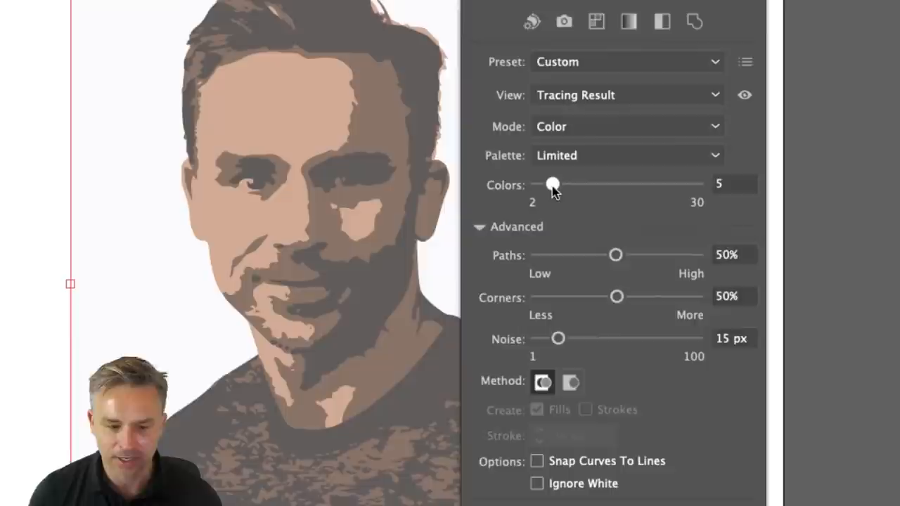
pyautogui.moveTo(554, 183); pyautogui.dragTo(549, 182)
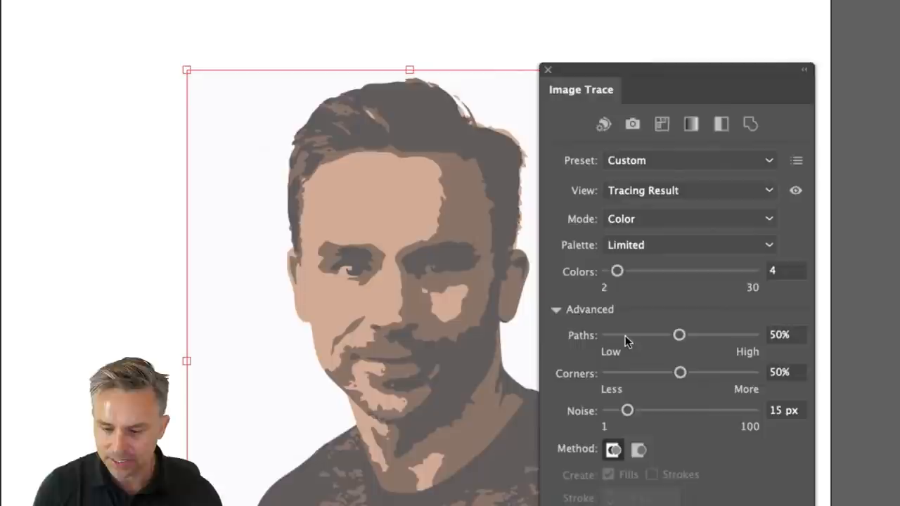
# Lower the Paths fidelity to 14% and Corners to 18% for smoother traced shapes.
pyautogui.moveTo(679, 335); pyautogui.dragTo(619, 335)
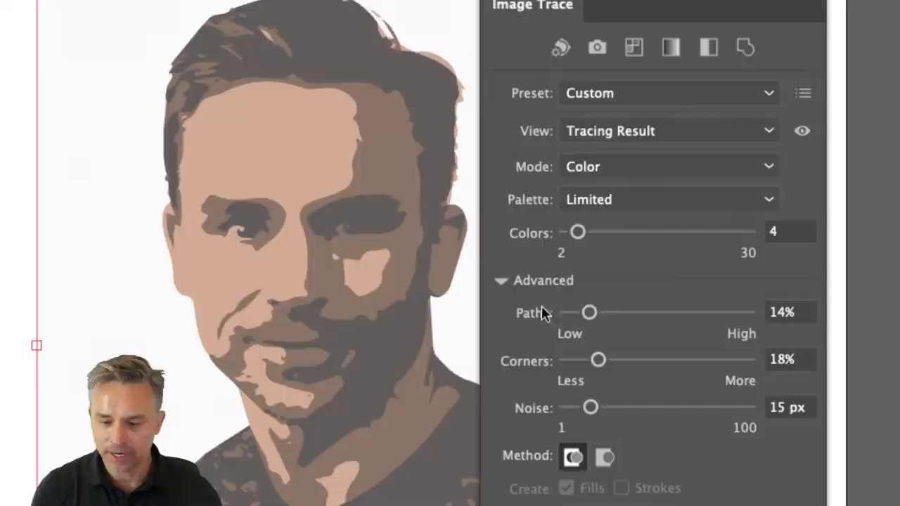
# Adjust the Noise slider up toward 46 px and back down to 12 px to drop small specks.
pyautogui.moveTo(591, 406); pyautogui.dragTo(596, 406)
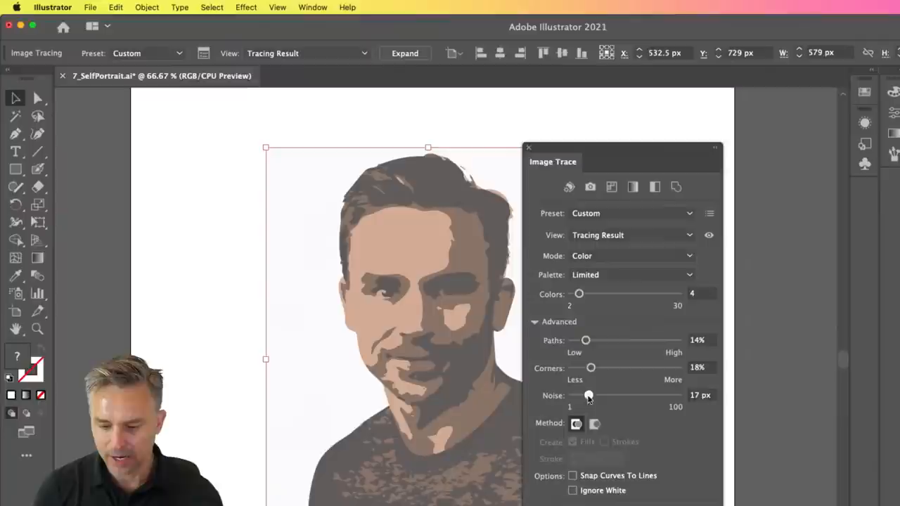
pyautogui.moveTo(588, 395); pyautogui.dragTo(625, 311)
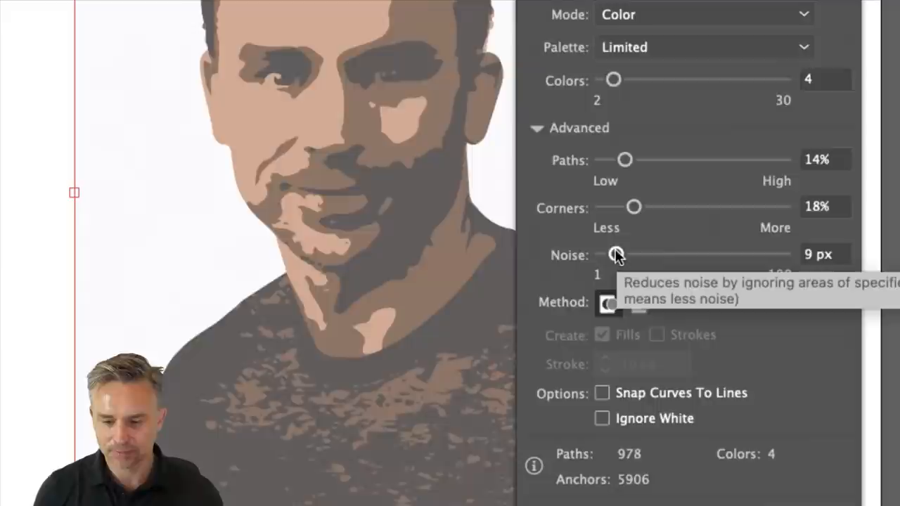
pyautogui.moveTo(616, 253); pyautogui.dragTo(630, 253)
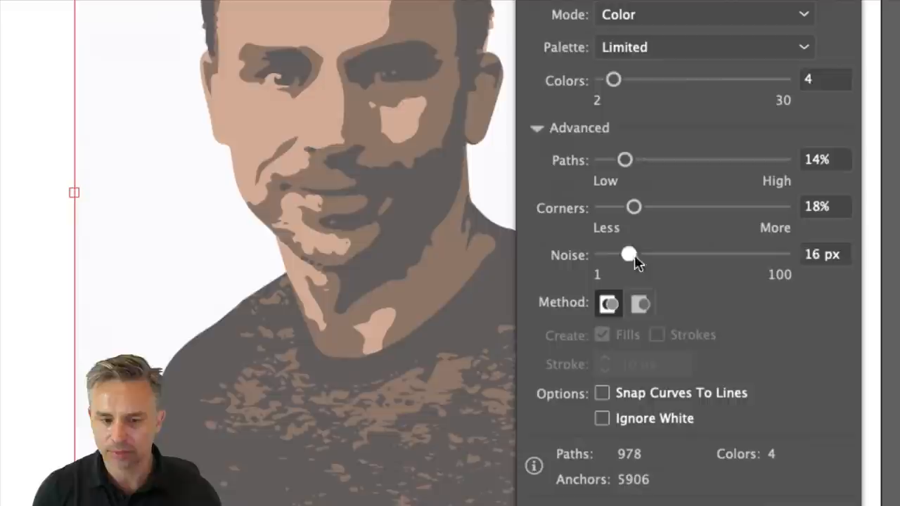
pyautogui.moveTo(628, 254); pyautogui.dragTo(684, 308)
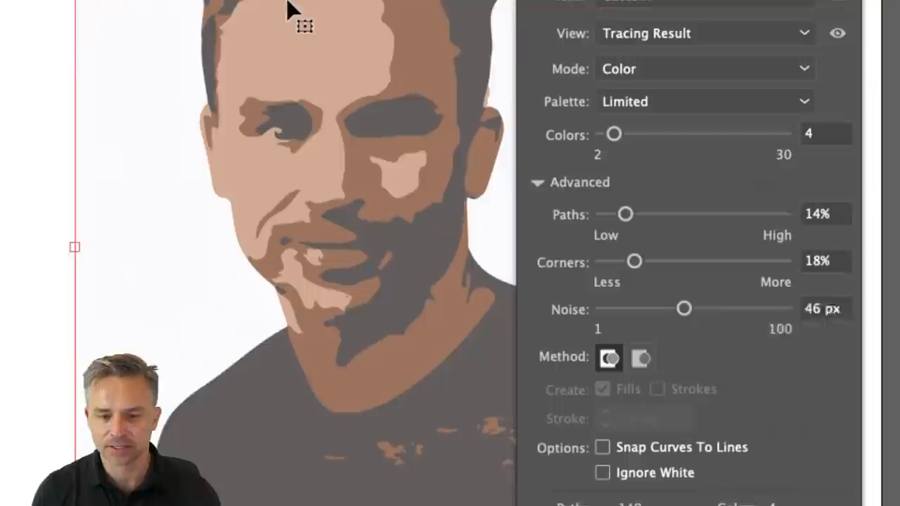
pyautogui.moveTo(684, 308); pyautogui.dragTo(633, 342)
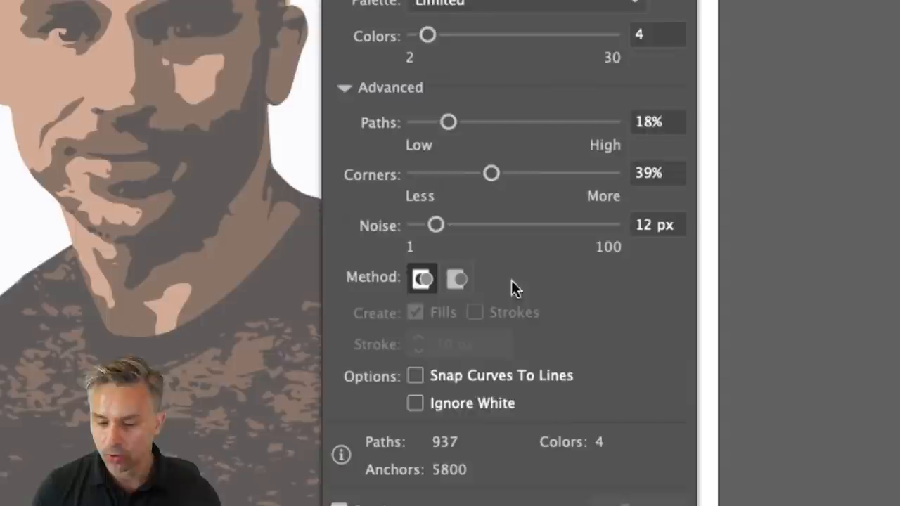
# Switch the trace method to Overlapping, reducing it to 575 paths.
pyautogui.click(456, 279)
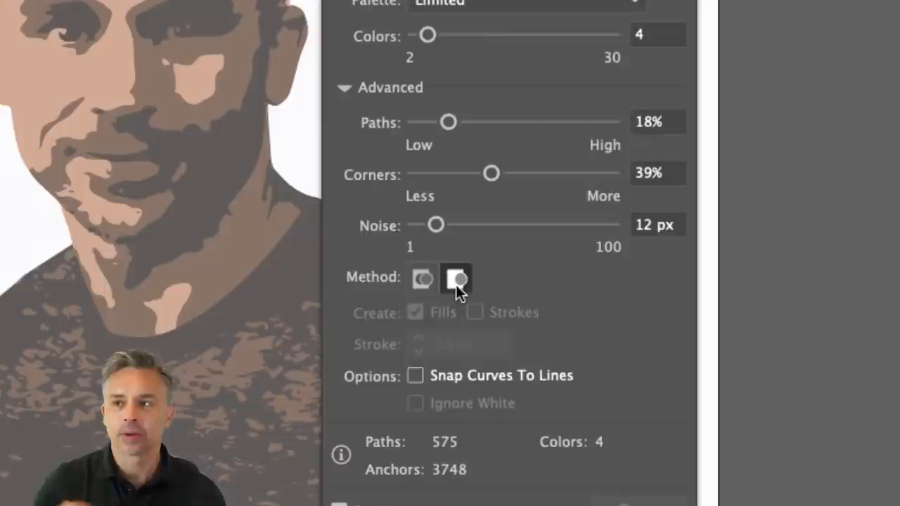
pyautogui.moveTo(456, 278)
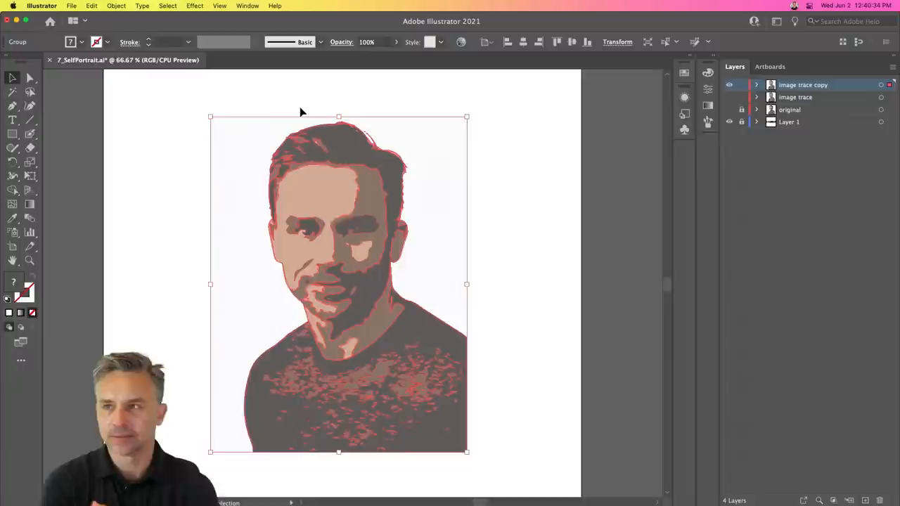
# Ungroup the expanded portrait trace into individual paths on the image trace copy layer.
pyautogui.click(756, 85)
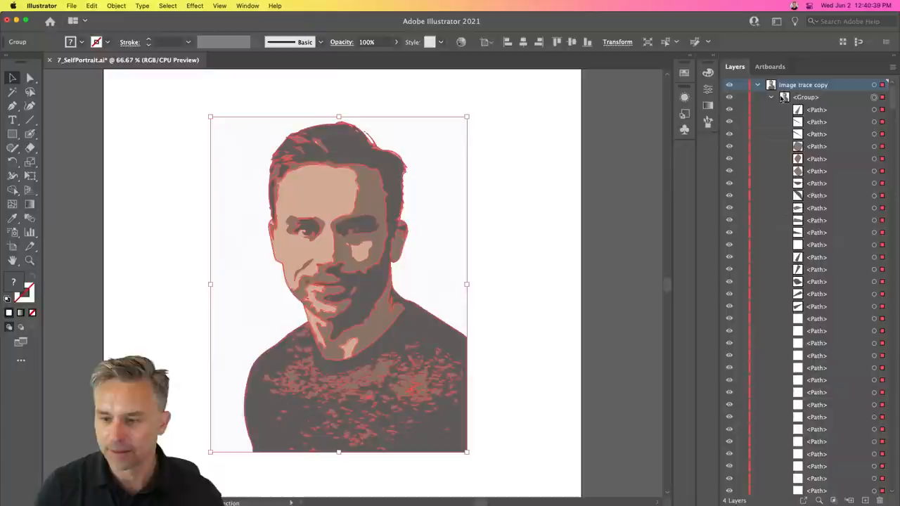
pyautogui.rightClick(341, 155)
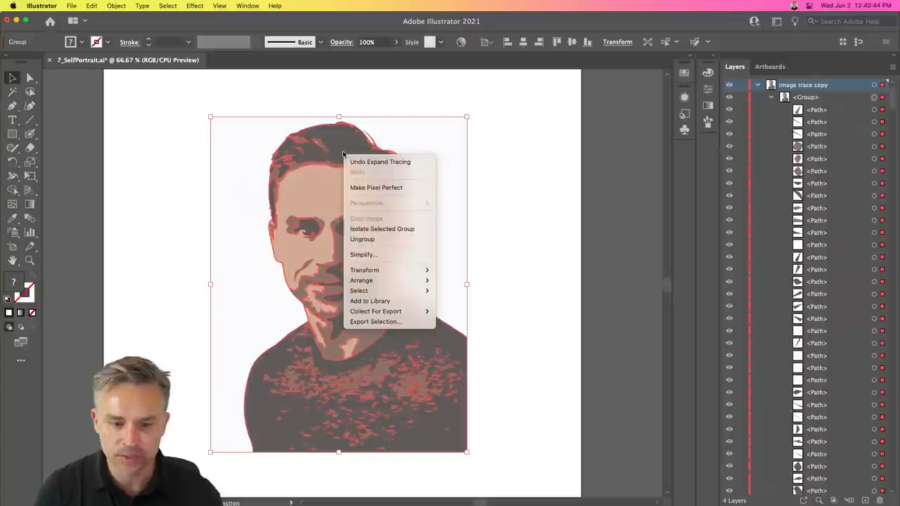
pyautogui.click(363, 239)
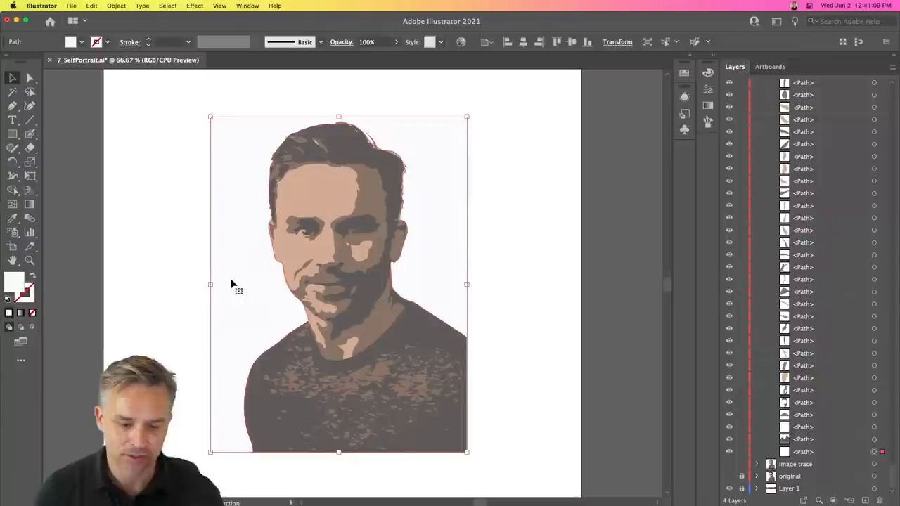
# Select a single white traced path of the portrait for cleanup.
pyautogui.click(232, 101)
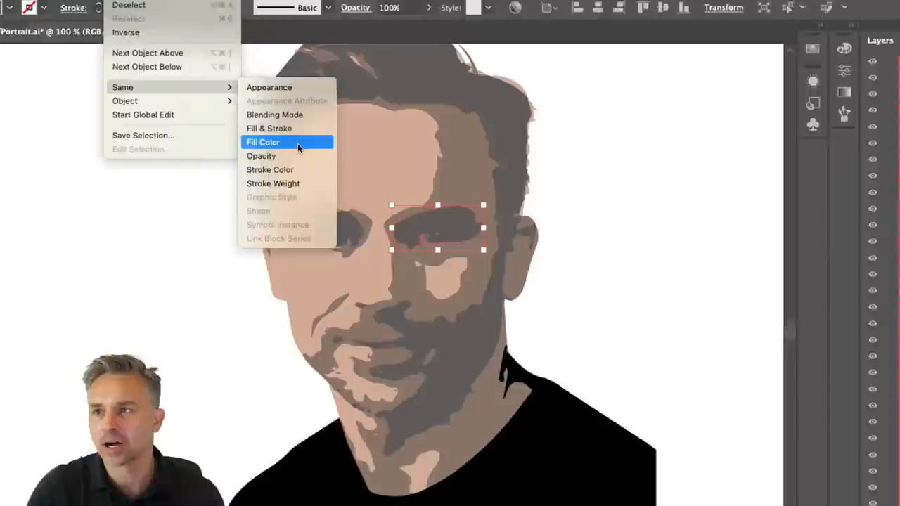
# Select every shape sharing the chosen eye-area shape's fill colour (625C5C).
pyautogui.click(263, 140)
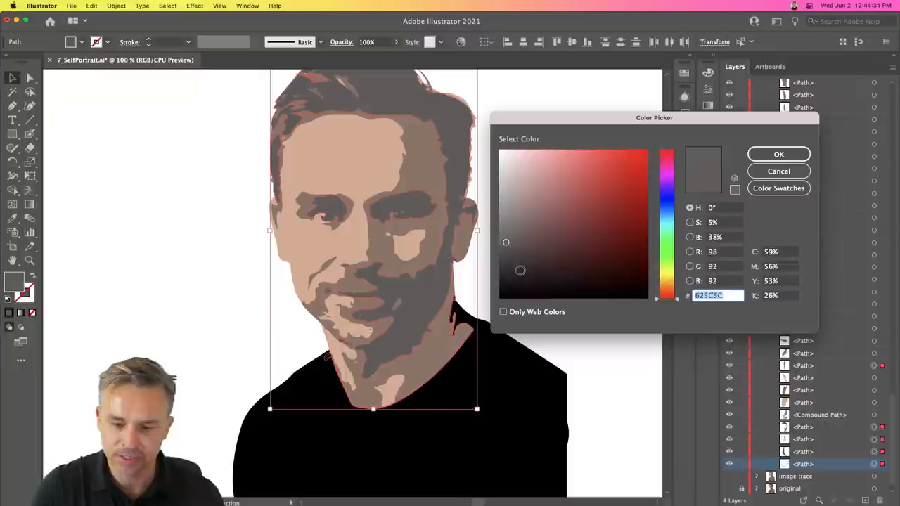
# Confirm the black fill in the Color Picker, recolouring the selected grey shapes.
pyautogui.click(779, 154)
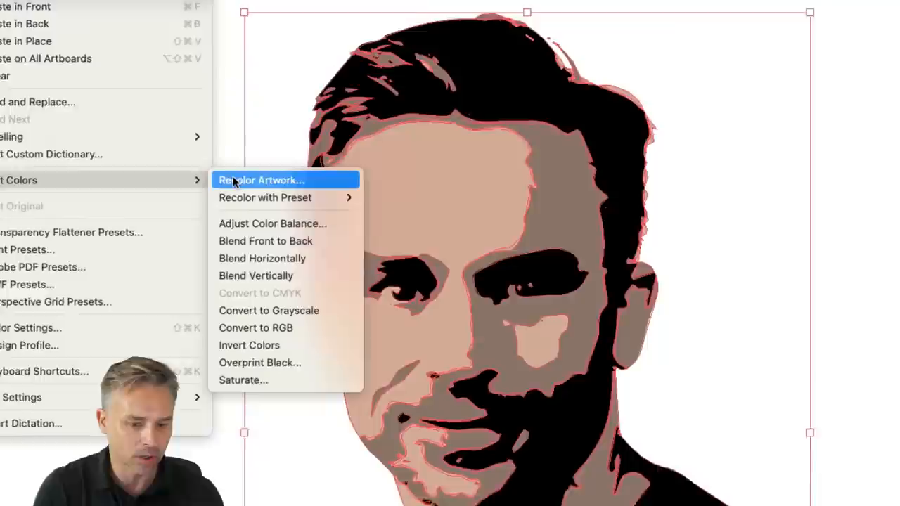
# Bring up Recolor Artwork listing the portrait's four current colours.
pyautogui.click(261, 180)
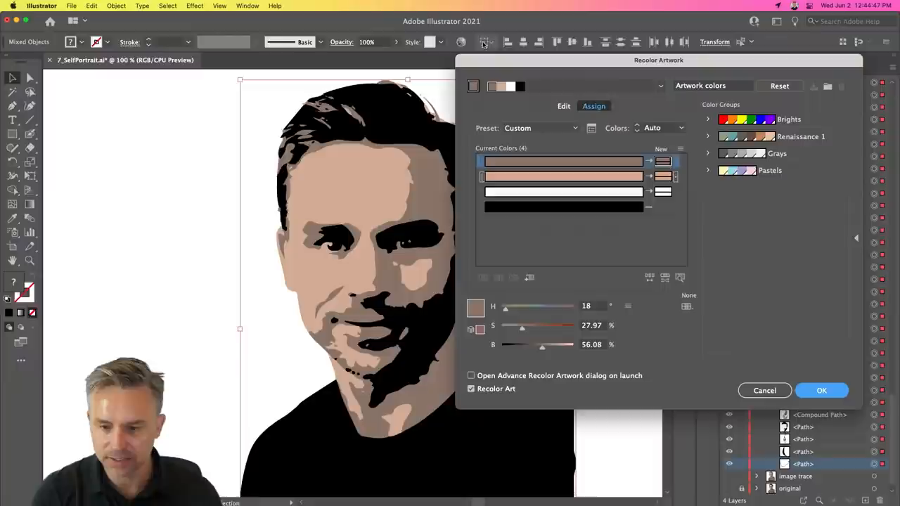
# On the colour wheel, shift the pale skin tones toward a brighter warm pink.
pyautogui.click(564, 106)
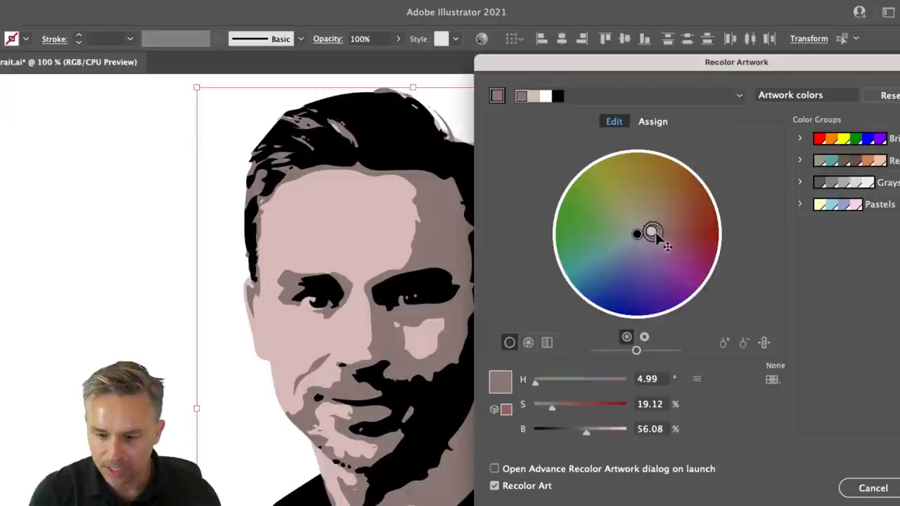
pyautogui.moveTo(653, 234); pyautogui.dragTo(667, 225)
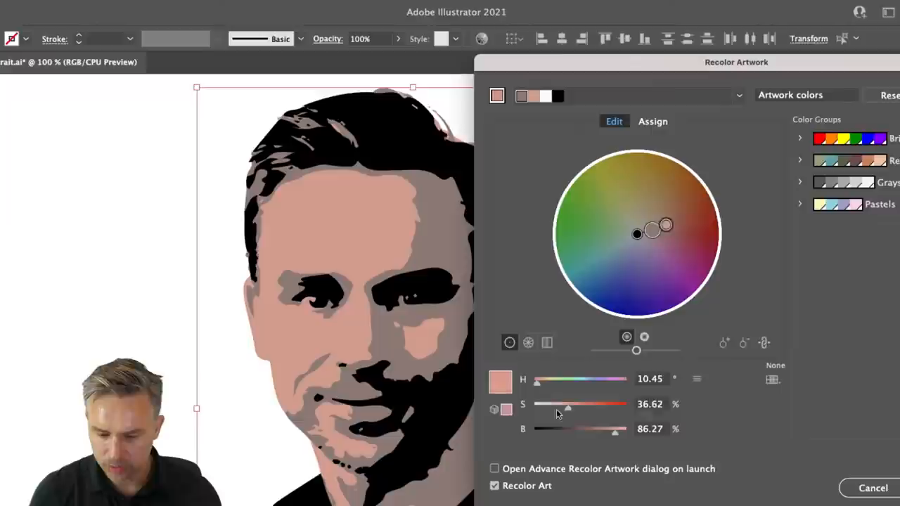
pyautogui.moveTo(667, 225); pyautogui.dragTo(647, 237)
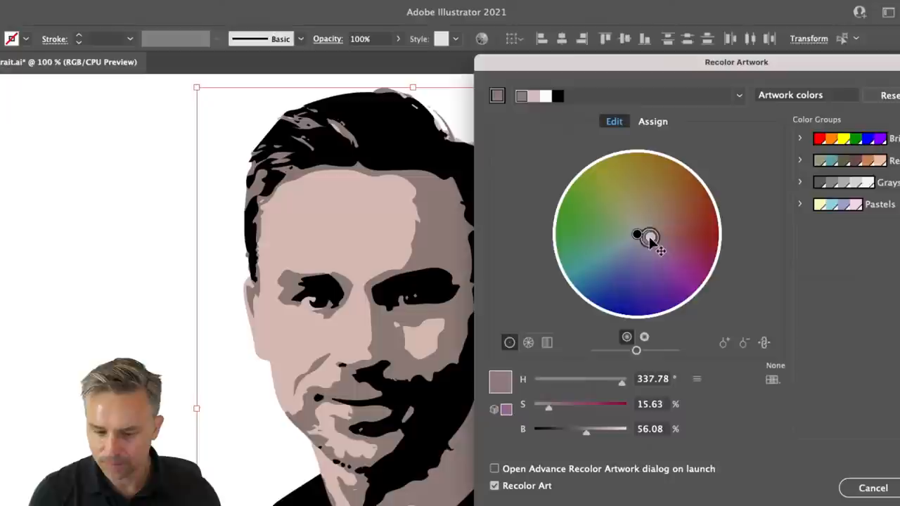
pyautogui.moveTo(647, 236); pyautogui.dragTo(644, 235)
pyautogui.write('11')
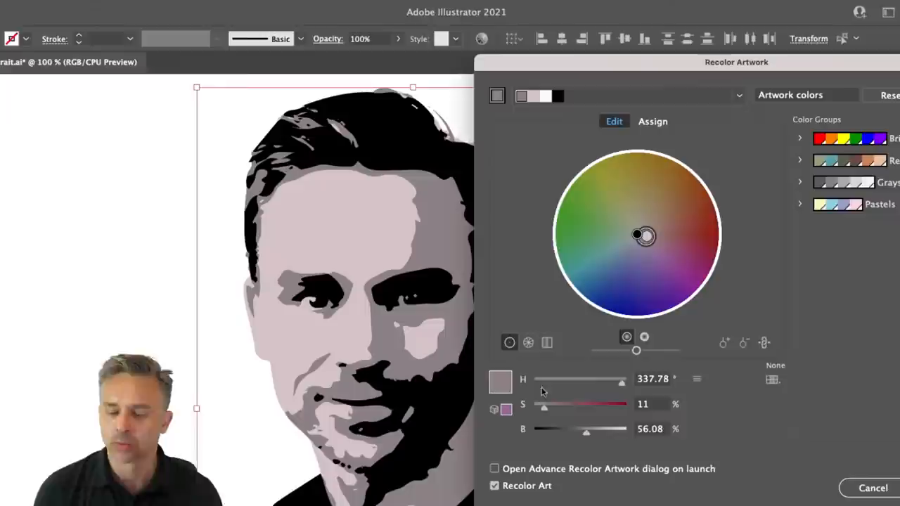
pyautogui.moveTo(585, 432); pyautogui.dragTo(568, 432)
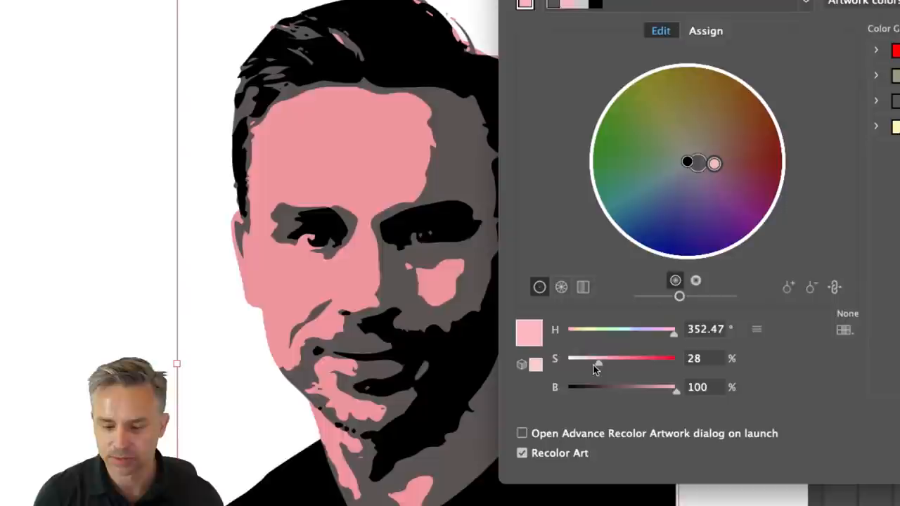
# Raise the pink's saturation, fine-tune its hue and apply the recolour to the portrait.
pyautogui.moveTo(711, 163); pyautogui.dragTo(709, 171)
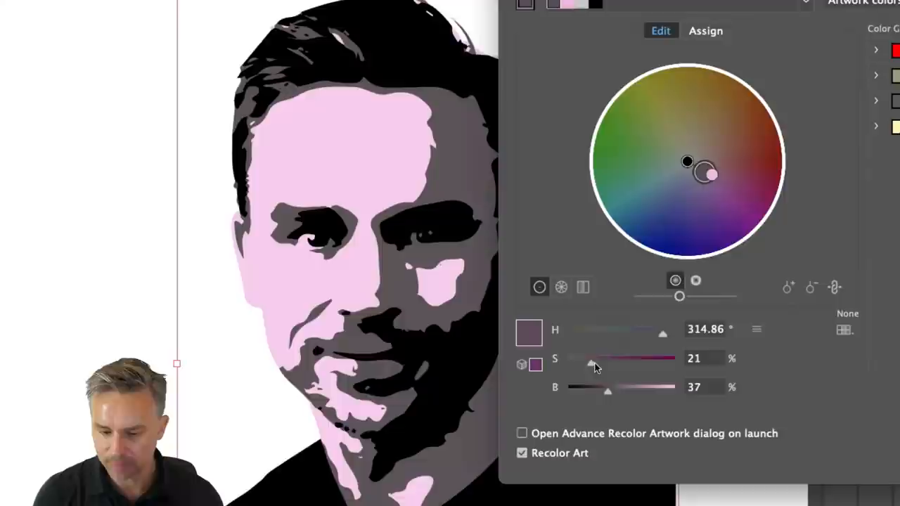
pyautogui.moveTo(591, 358); pyautogui.dragTo(617, 359)
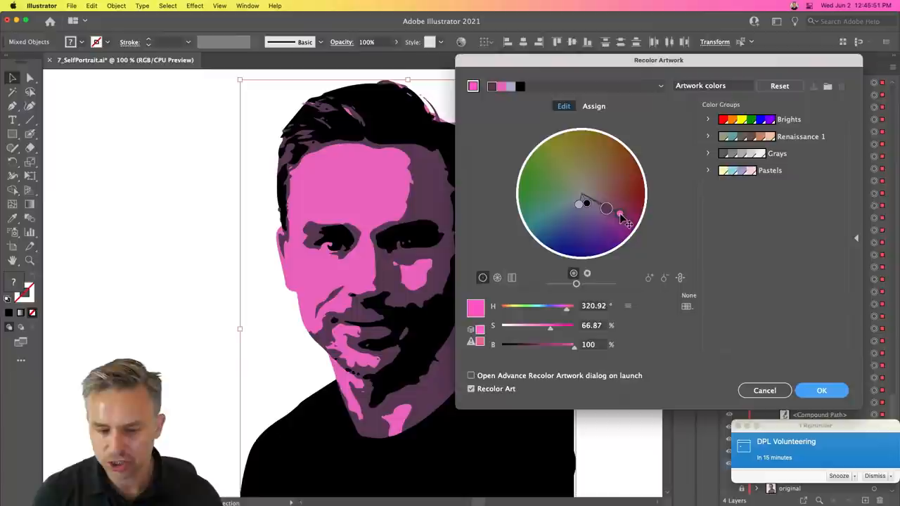
pyautogui.moveTo(608, 208); pyautogui.dragTo(615, 214)
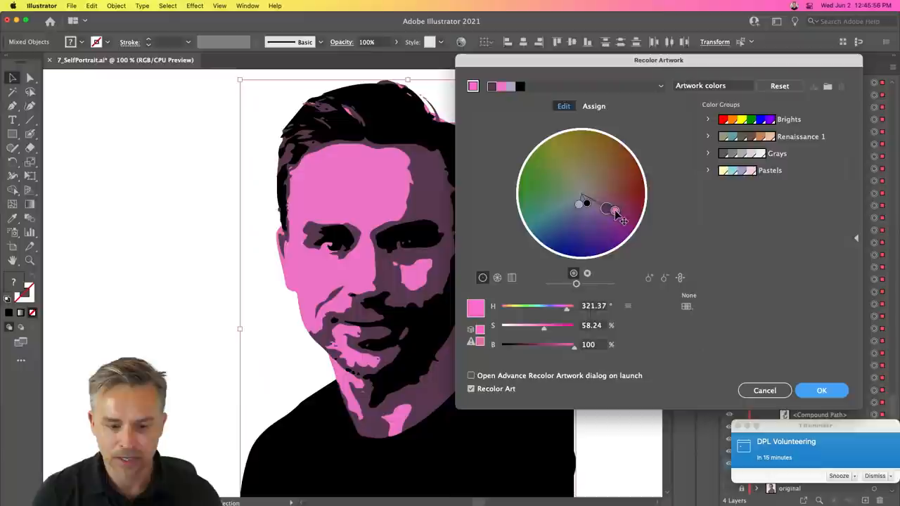
pyautogui.click(821, 391)
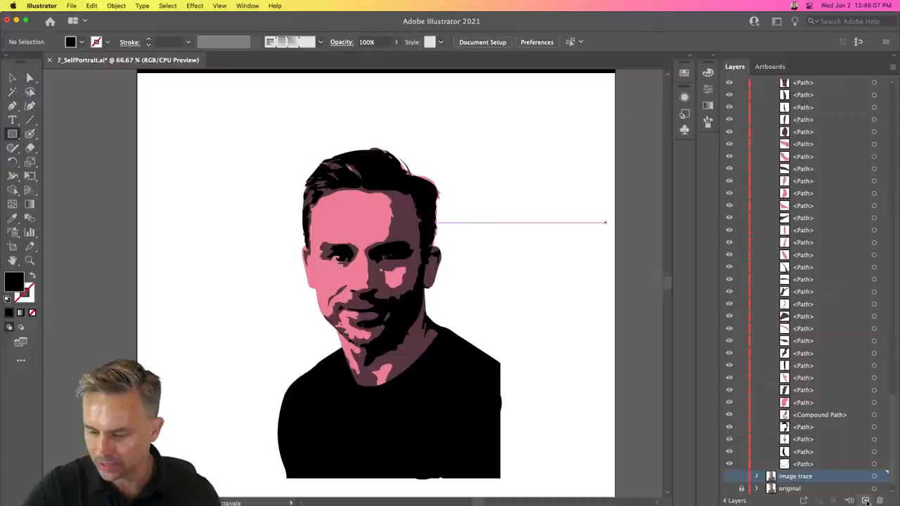
# Fill the artboard-covering rectangle blue as the background and deselect it.
pyautogui.doubleClick(15, 281)
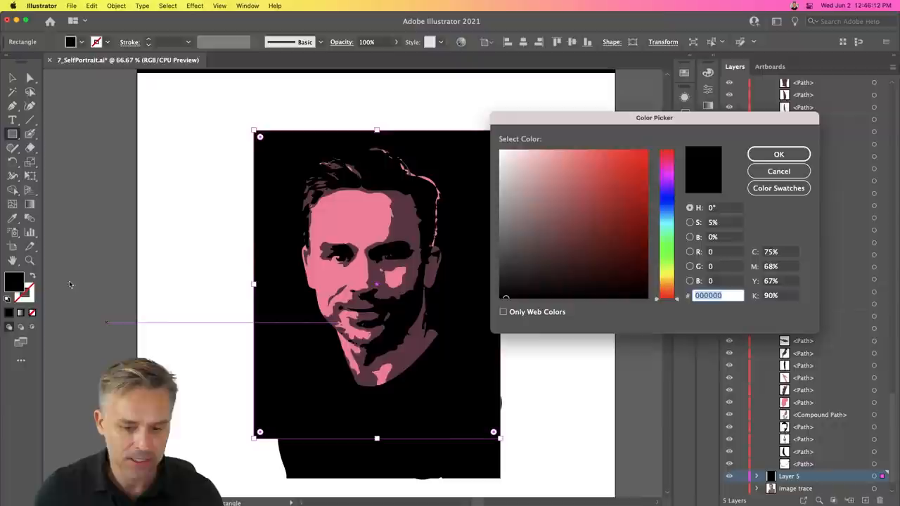
pyautogui.click(779, 153)
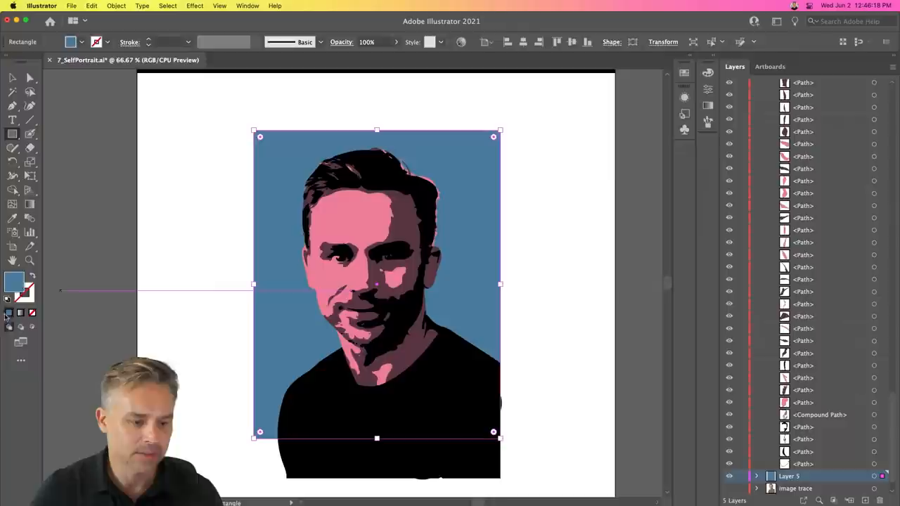
pyautogui.click(168, 195)
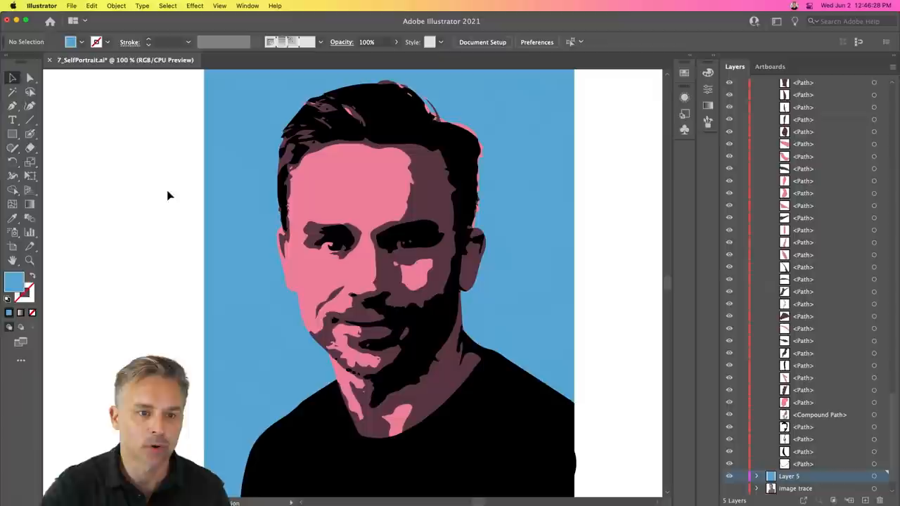
pyautogui.moveTo(630, 170)
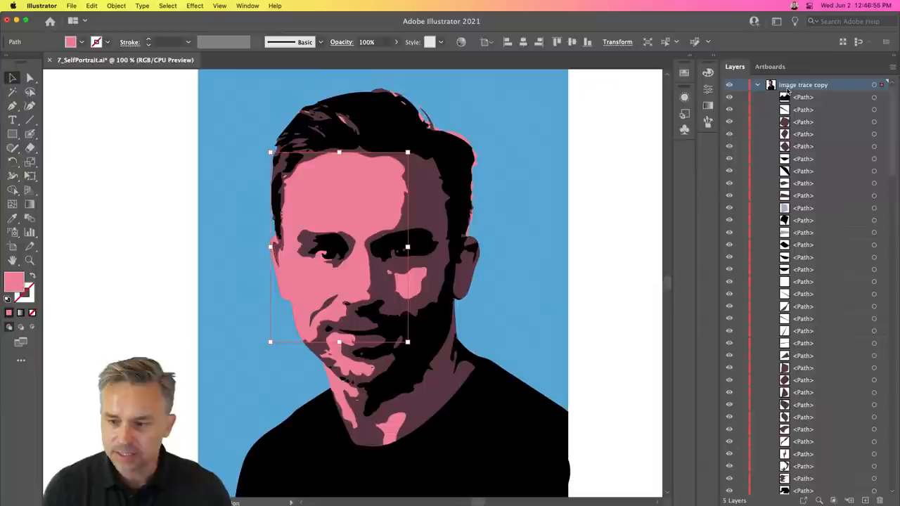
# Put the pink face highlight on the highlights layer, hide it and activate the background layer.
pyautogui.click(167, 5)
pyautogui.write('highlights')
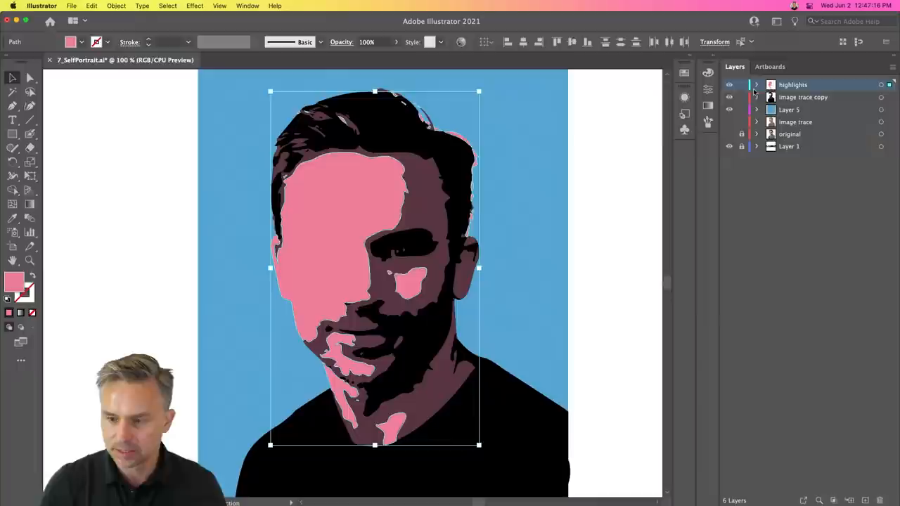
pyautogui.click(728, 85)
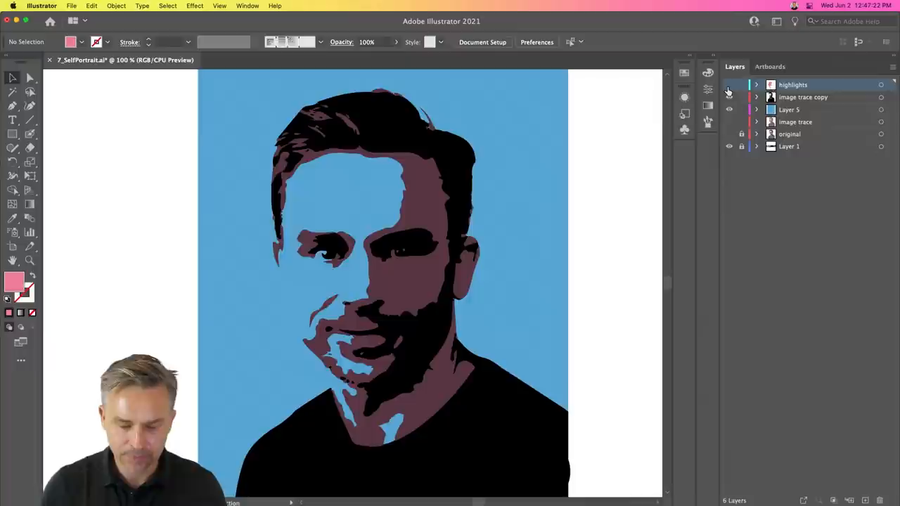
pyautogui.click(728, 85)
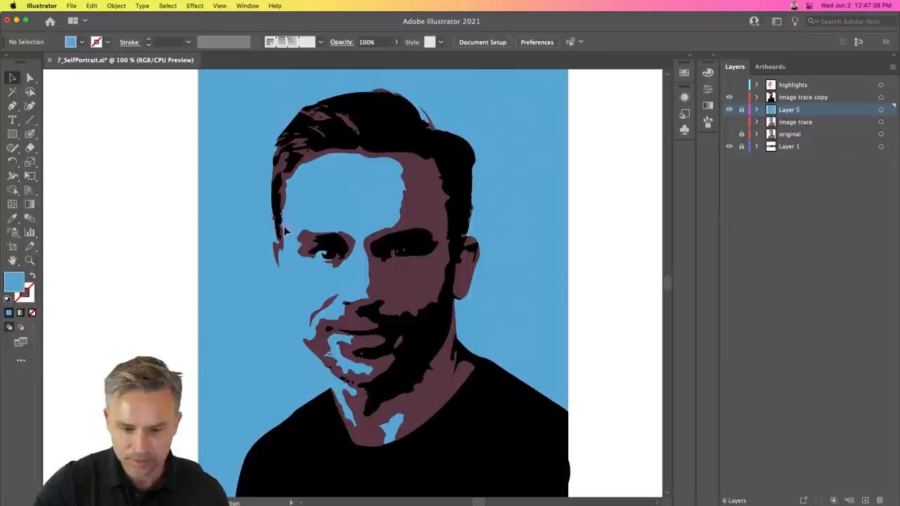
# Add a seventh layer and switch the Image Trace method for a fresh limited-palette trace.
pyautogui.click(850, 501)
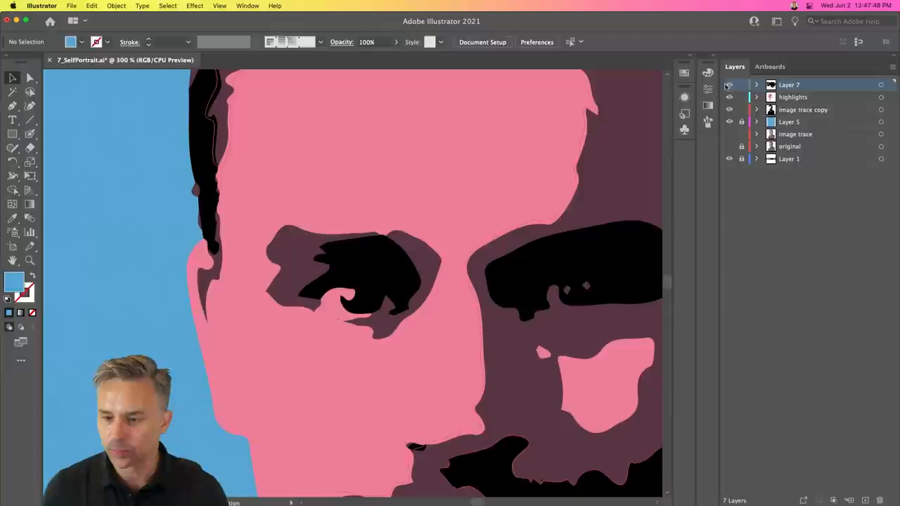
pyautogui.click(729, 84)
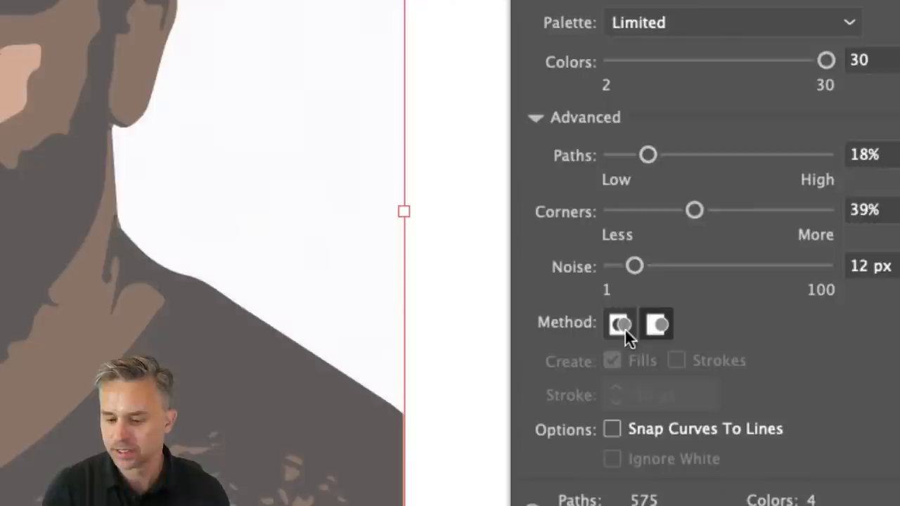
pyautogui.click(619, 322)
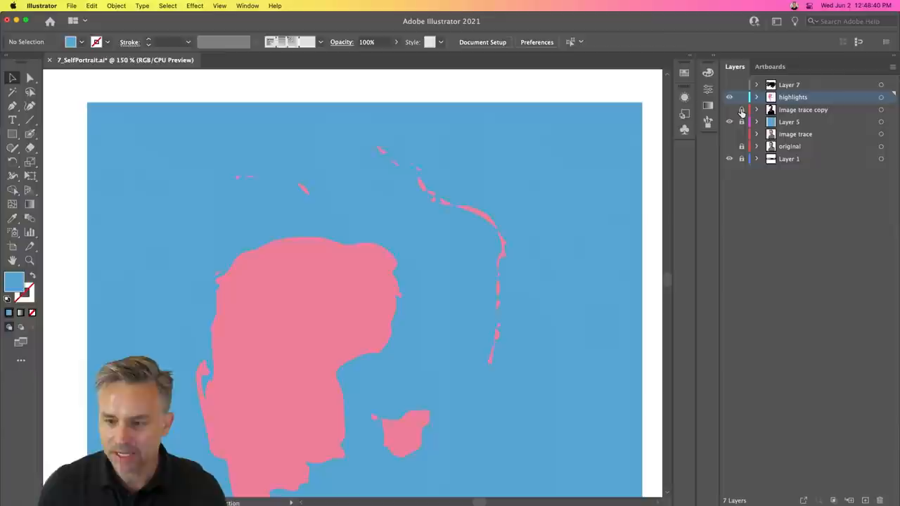
# Toggle layer visibility so the dark portrait tones and pink highlights both show.
pyautogui.click(741, 110)
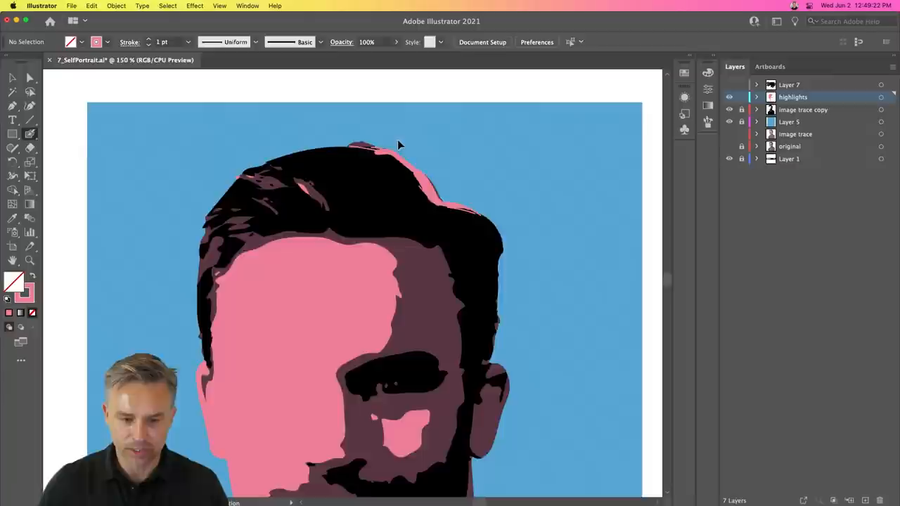
pyautogui.click(728, 97)
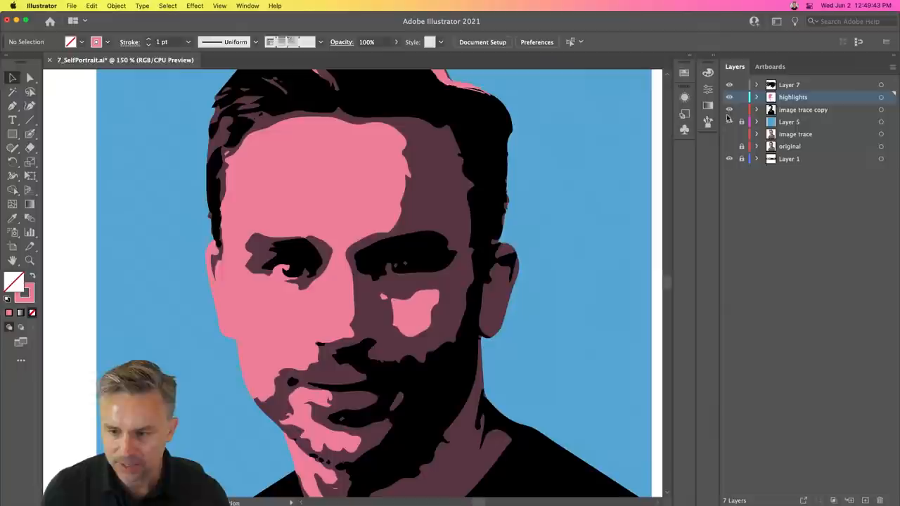
# Select the large pink face highlight on the highlights layer, then deselect it.
pyautogui.click(802, 110)
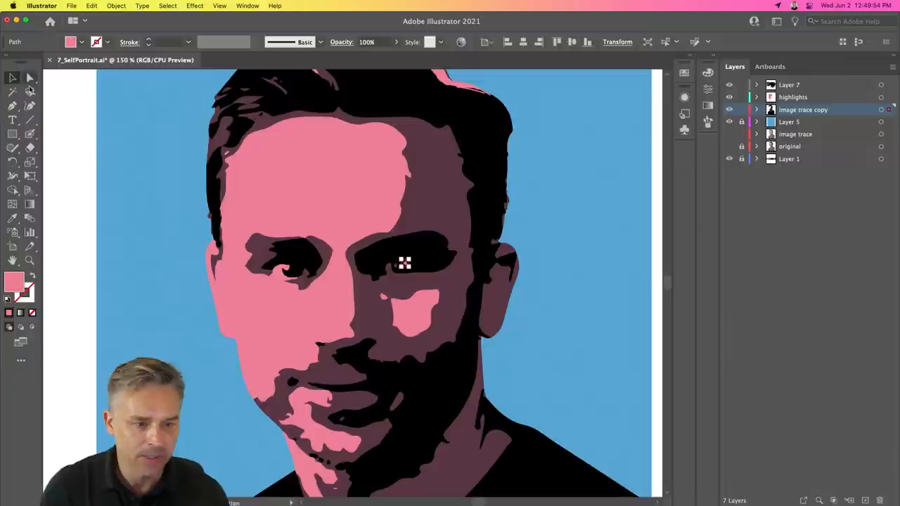
pyautogui.click(411, 194)
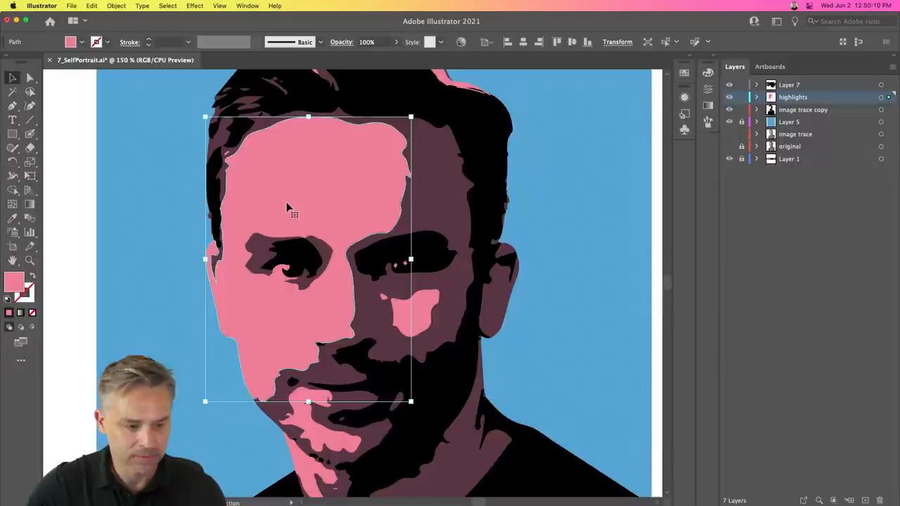
pyautogui.click(728, 96)
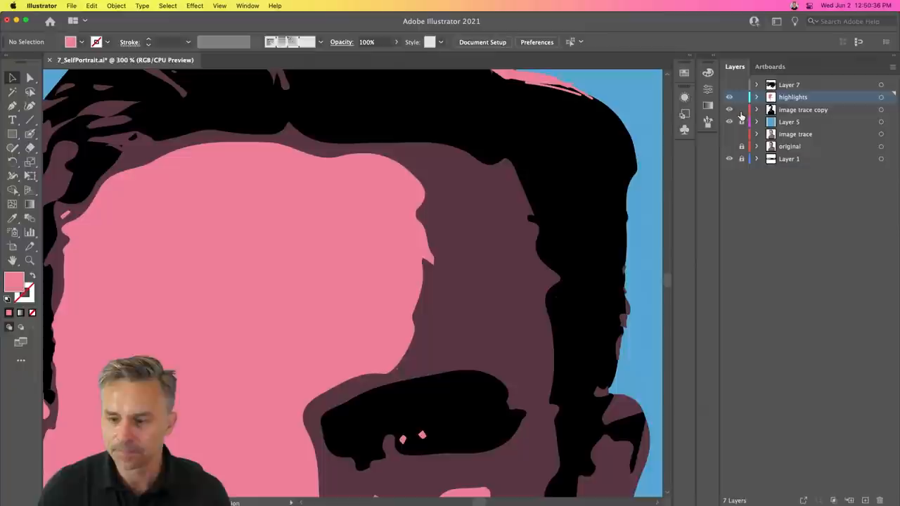
# Select the pink forehead highlight shape to begin smoothing its outline.
pyautogui.click(12, 147)
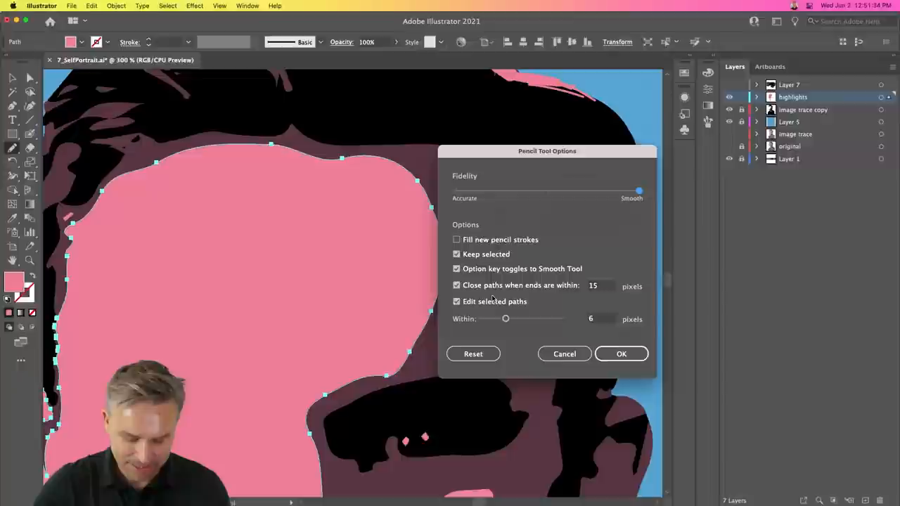
# Confirm the Pencil tool options with Fidelity set fully to Smooth.
pyautogui.click(622, 354)
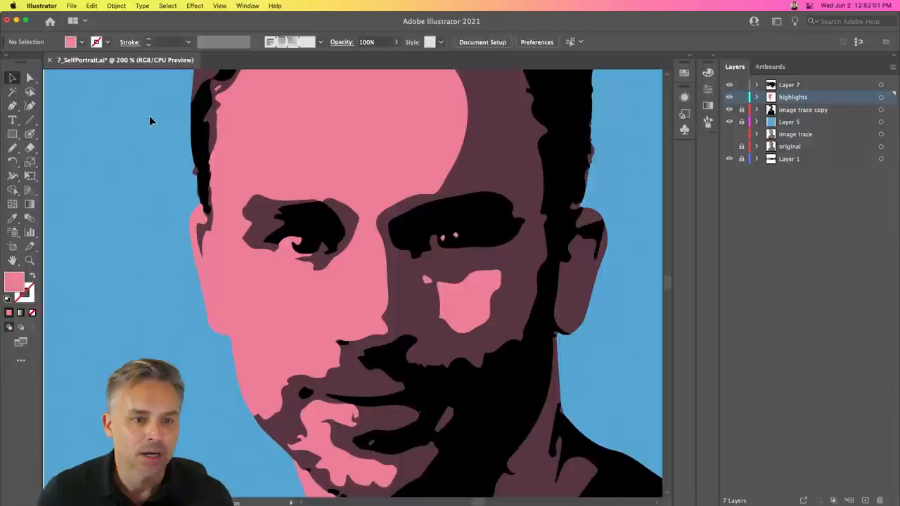
# Select another pink highlight on the face to redraw its edges smoothly.
pyautogui.click(438, 337)
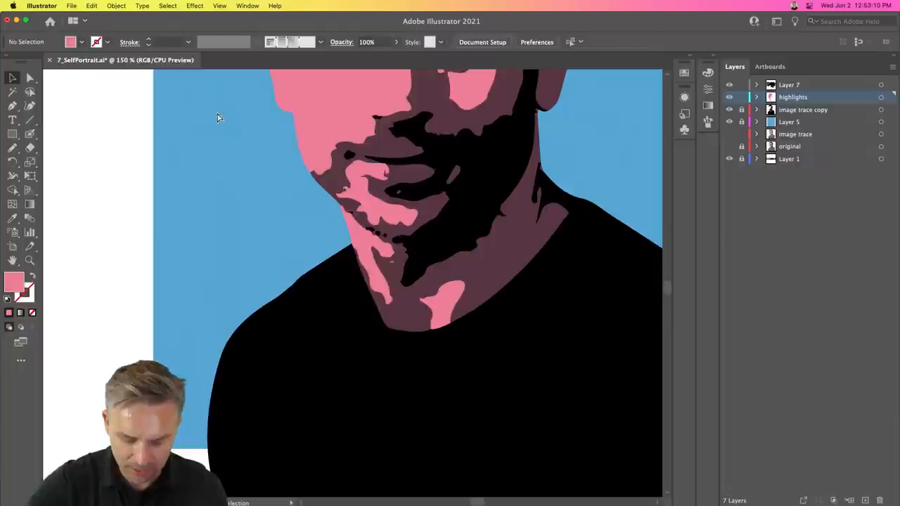
# Select the pink neck highlight and smooth its jagged edge with the Smooth Pencil.
pyautogui.click(12, 149)
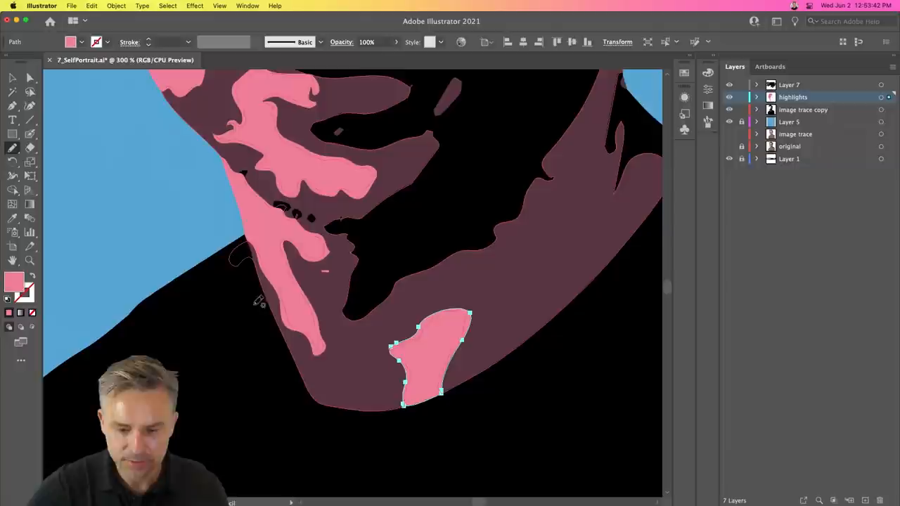
pyautogui.click(11, 147)
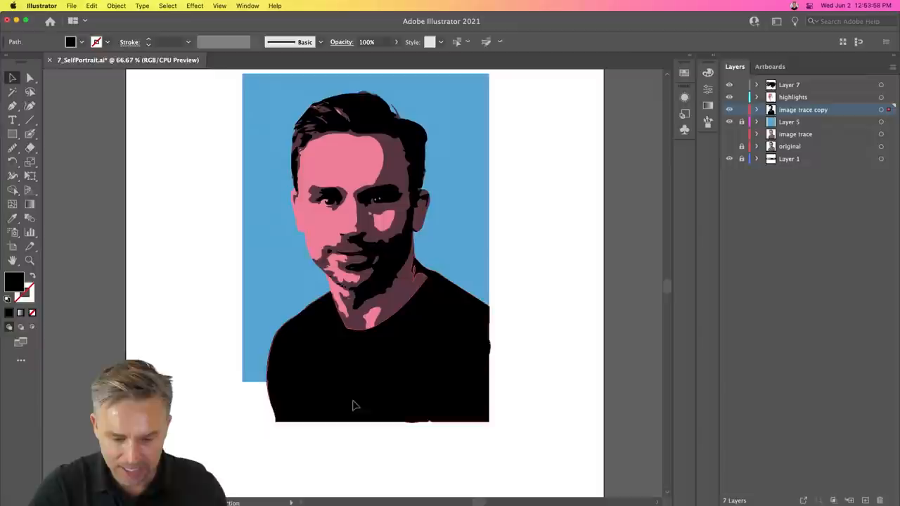
# Draw an artboard-sized rectangle and make a clipping mask over all artwork.
pyautogui.click(11, 79)
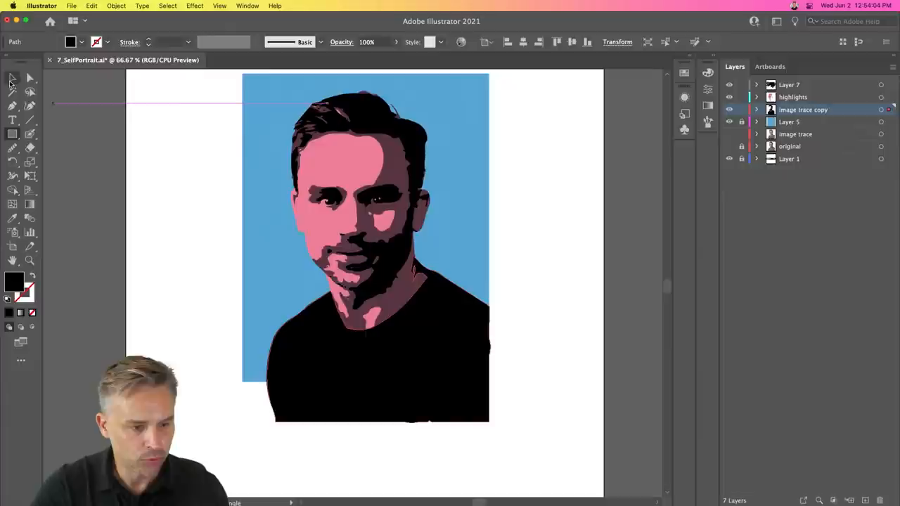
pyautogui.click(789, 121)
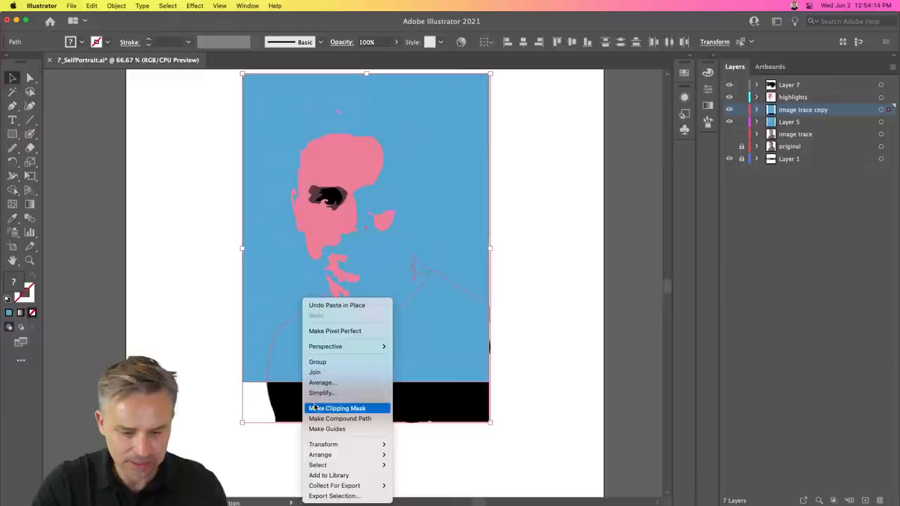
pyautogui.click(338, 408)
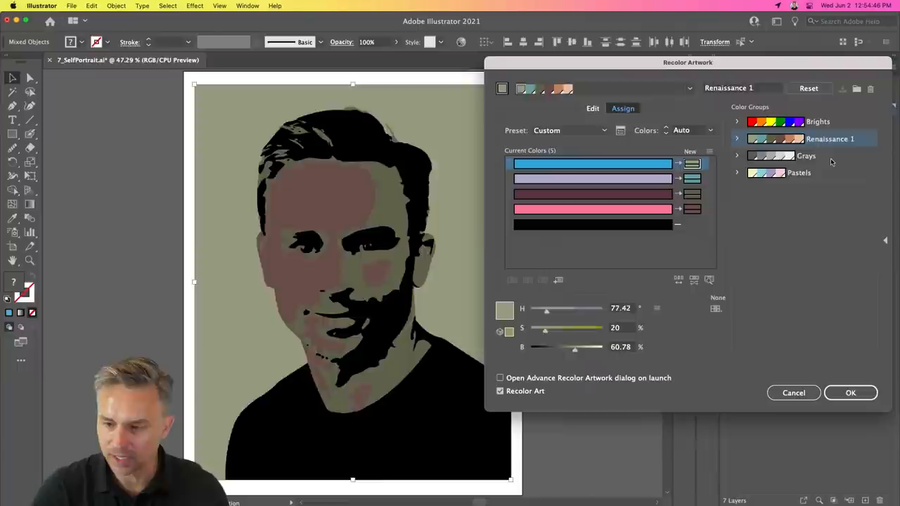
# Recolour with the Brights group, shifting wheel handles to pink, purple and cyan, and save it.
pyautogui.click(799, 172)
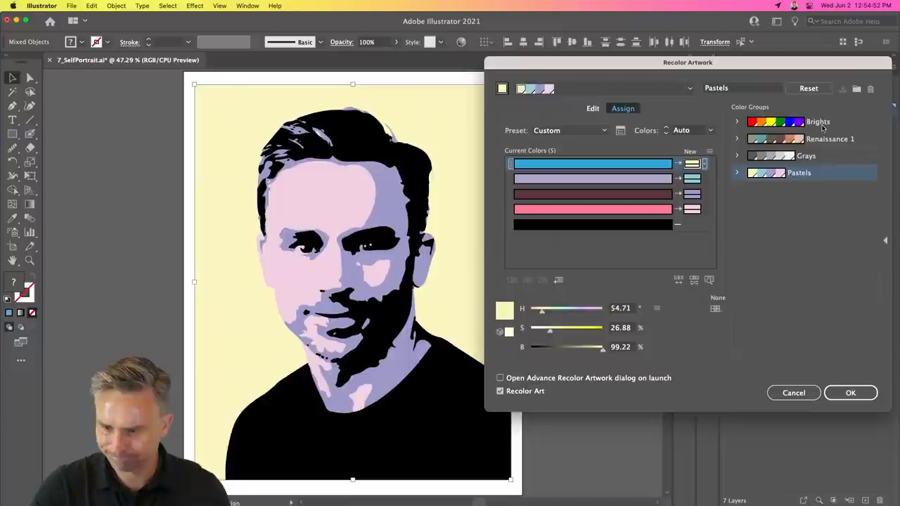
pyautogui.click(819, 121)
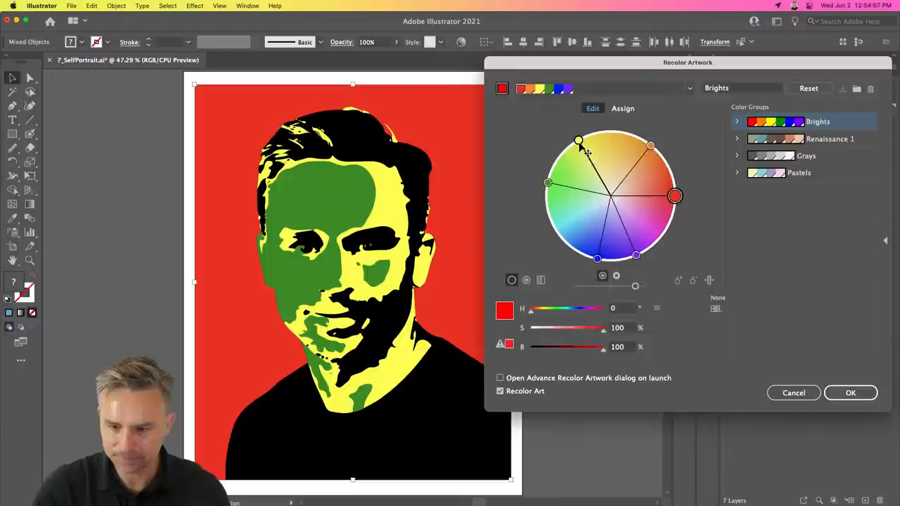
pyautogui.moveTo(578, 141); pyautogui.dragTo(633, 220)
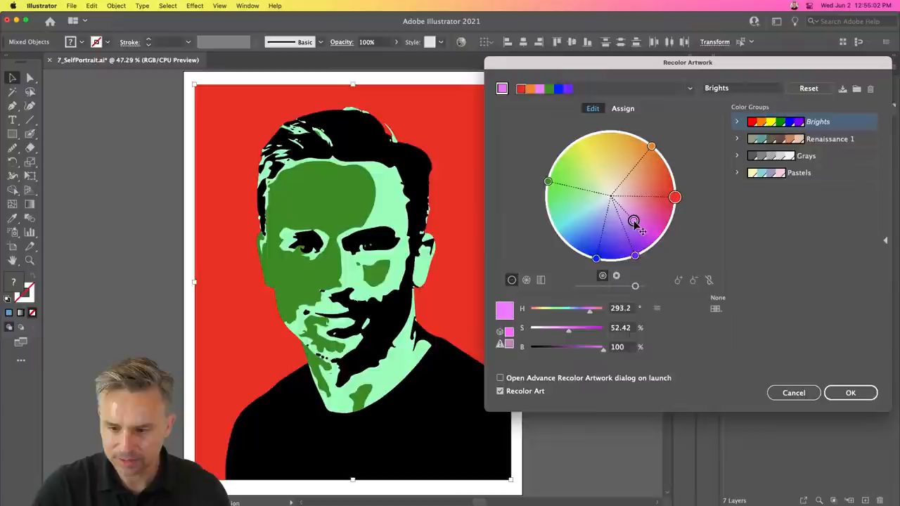
pyautogui.moveTo(636, 222); pyautogui.dragTo(668, 222)
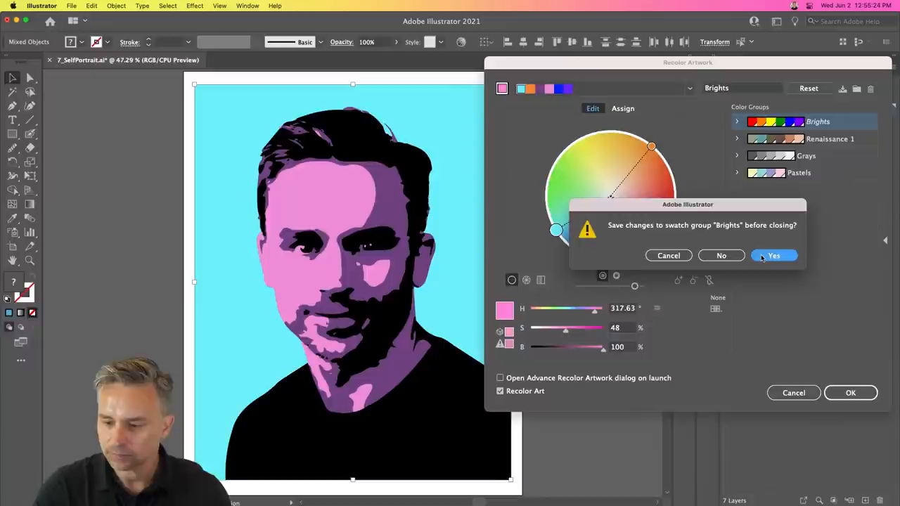
pyautogui.click(774, 256)
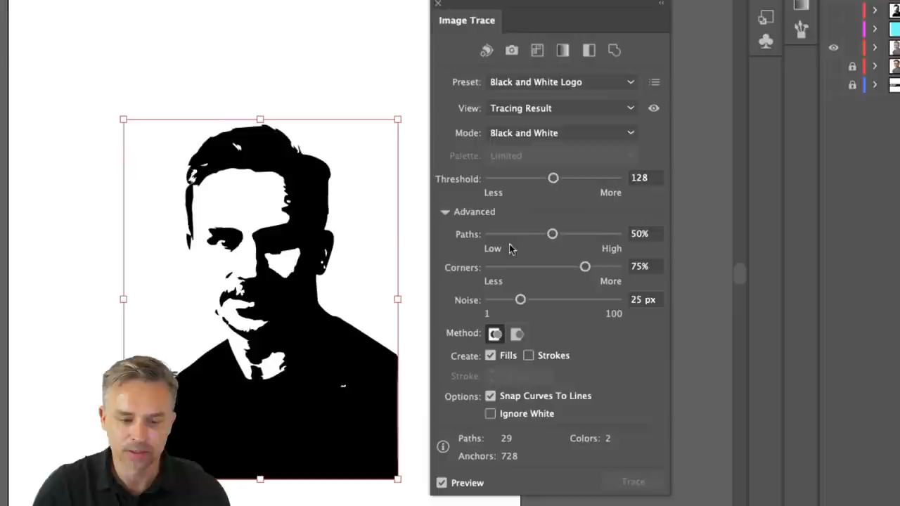
# Set the Image Trace preset to Sketched Art, giving a 16-path one-colour trace.
pyautogui.click(560, 82)
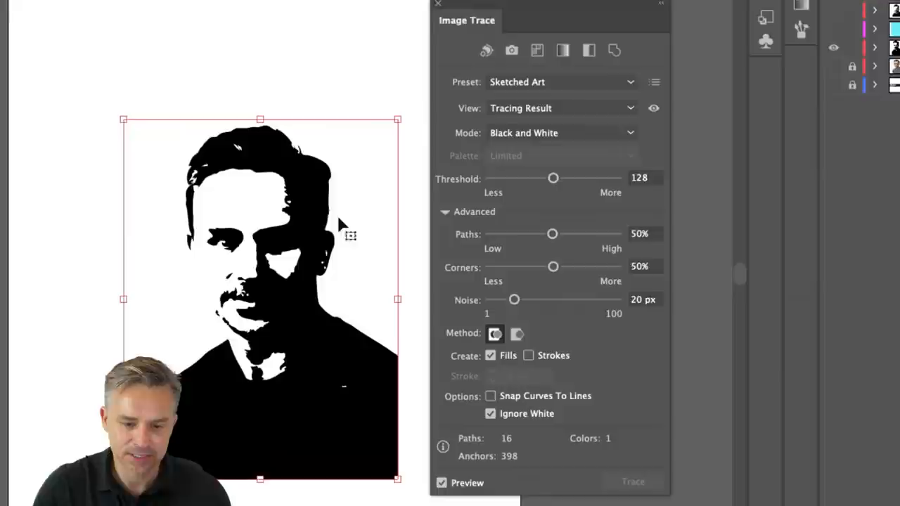